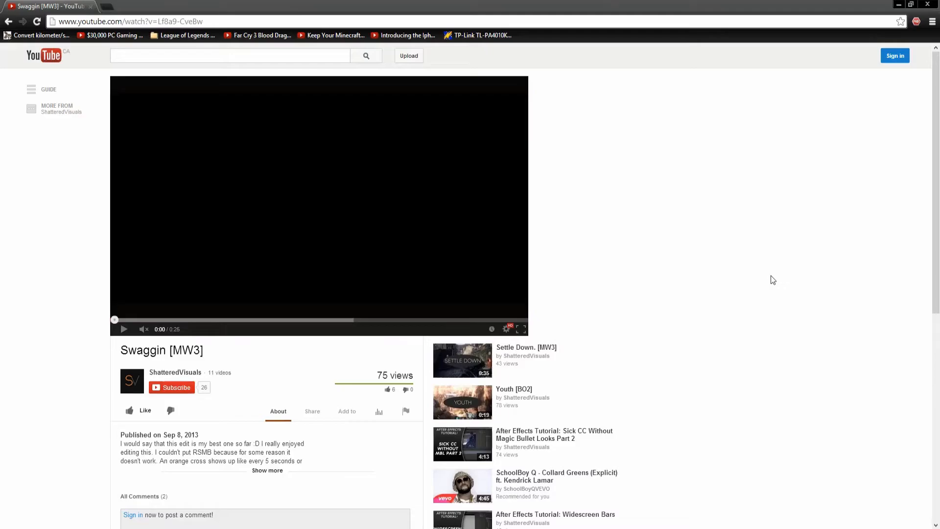
mouse_move(774, 277)
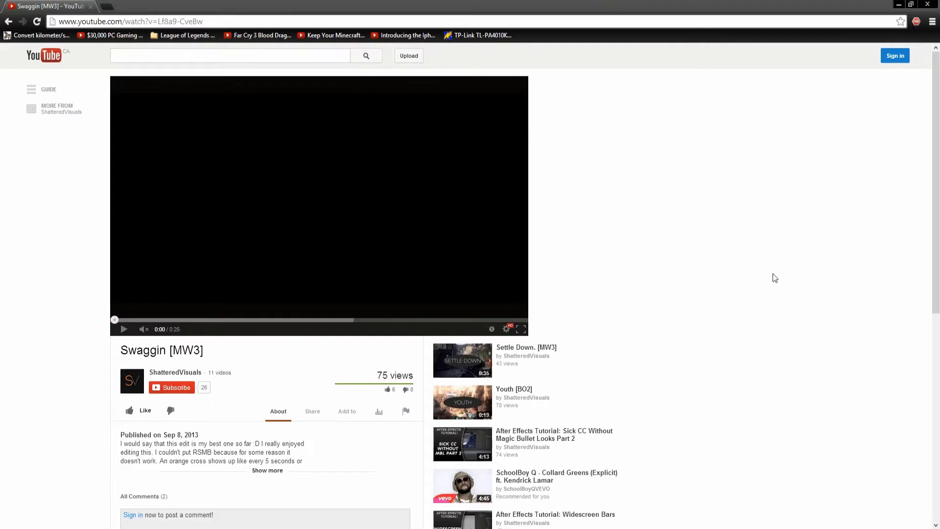
mouse_move(773, 276)
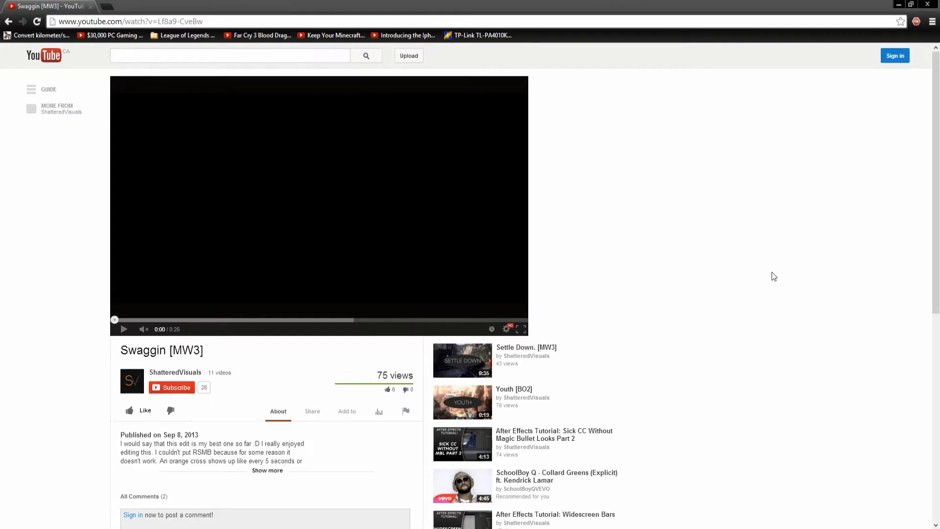
mouse_move(719, 190)
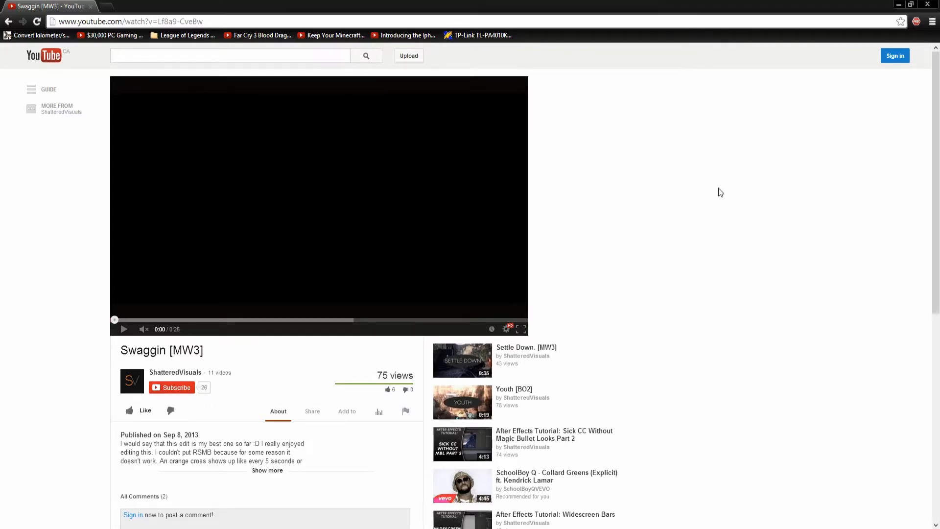
mouse_move(741, 169)
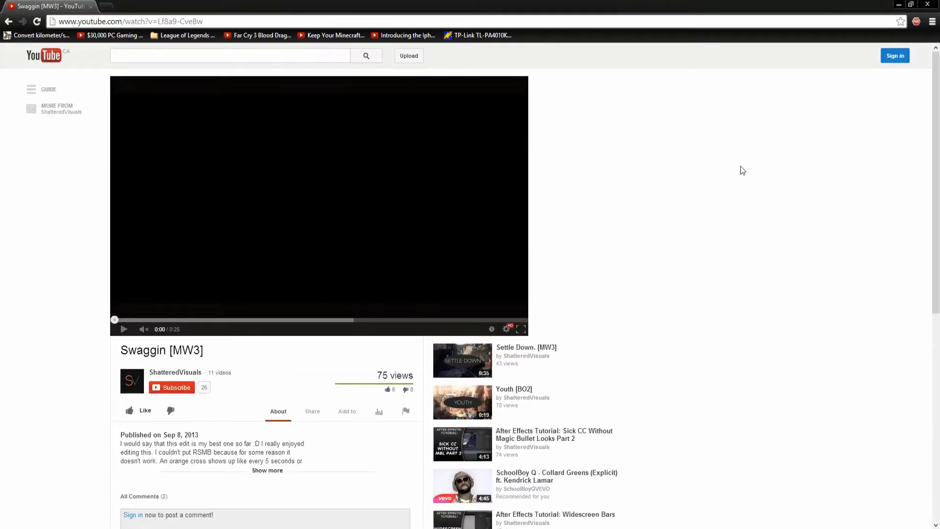
mouse_move(738, 161)
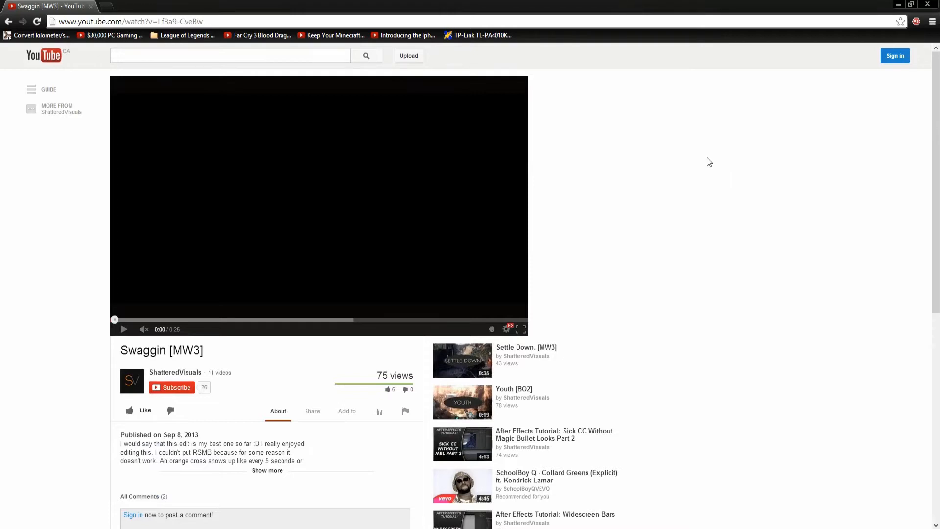
mouse_move(118, 341)
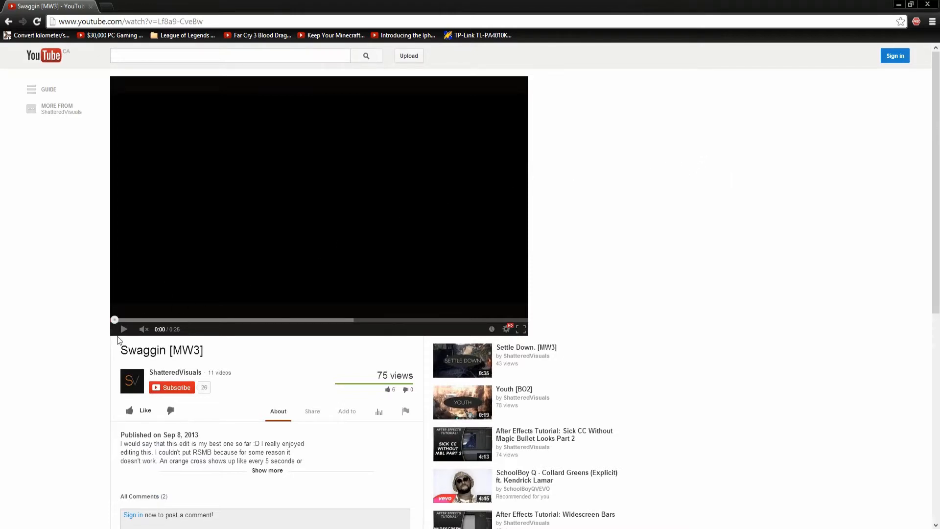
Play the Swaggin [MW3] clip's opening seconds, pausing on the gunshot and again around 7 seconds.
left_click(125, 329)
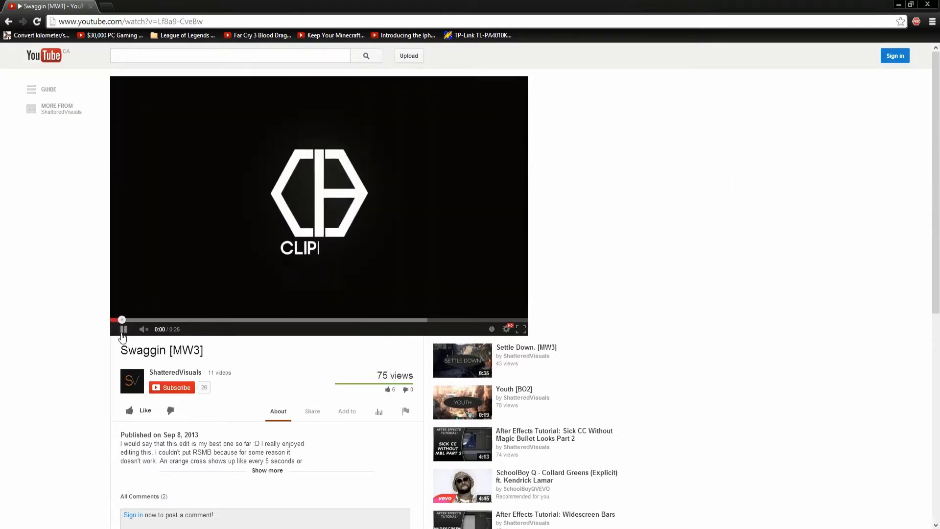
left_click(123, 329)
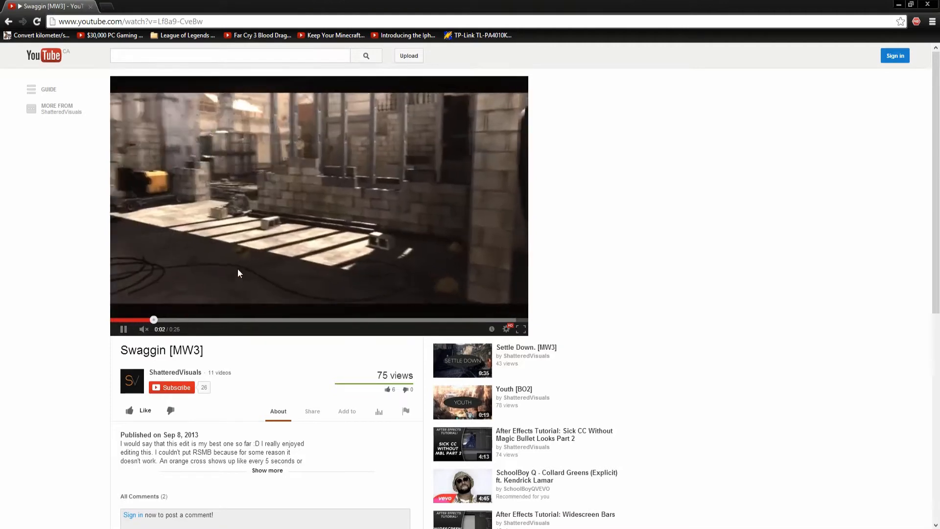
left_click(123, 329)
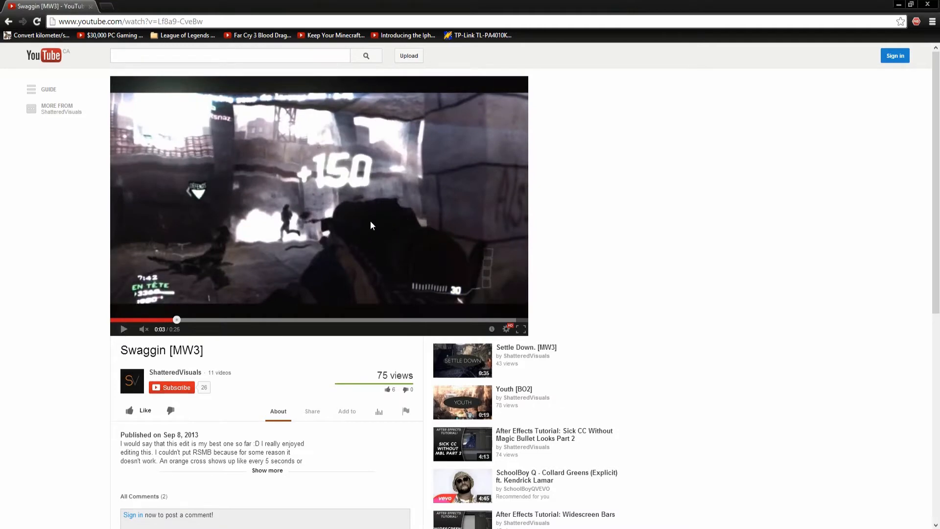
mouse_move(492, 98)
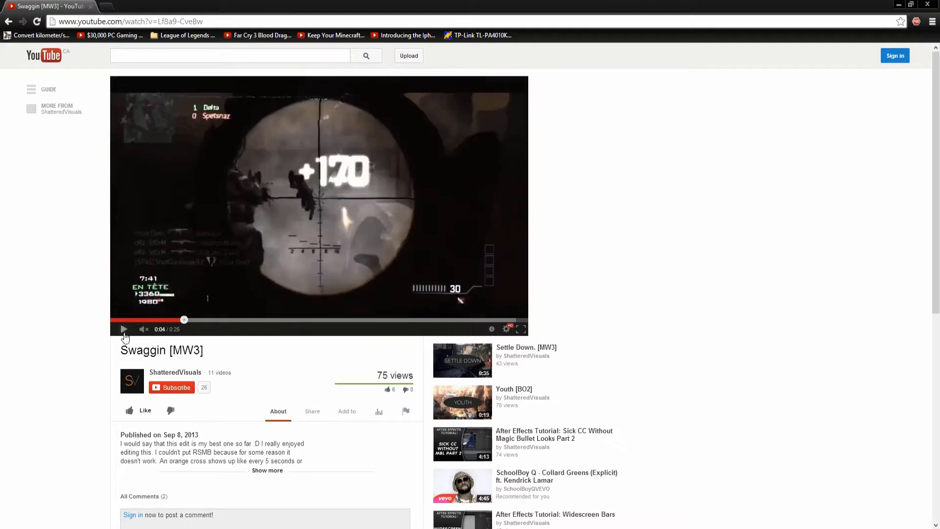
left_click(123, 329)
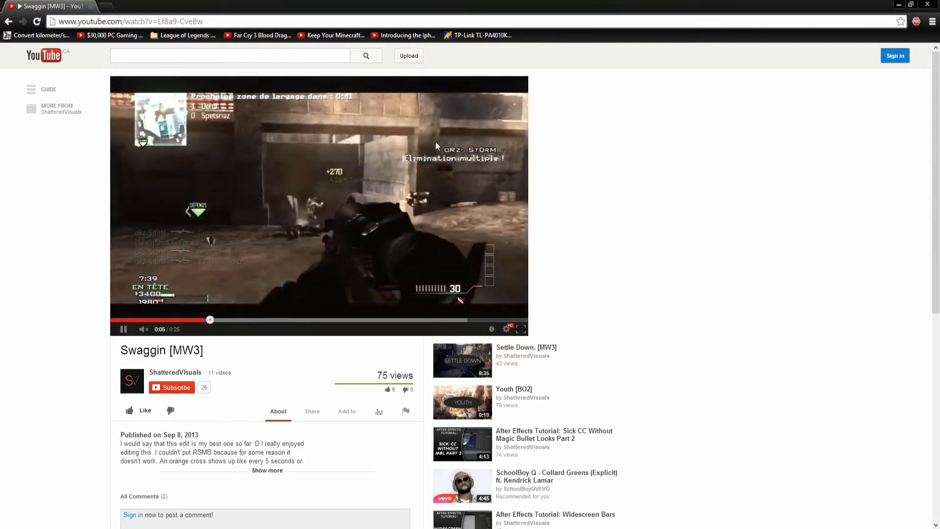
left_click(123, 329)
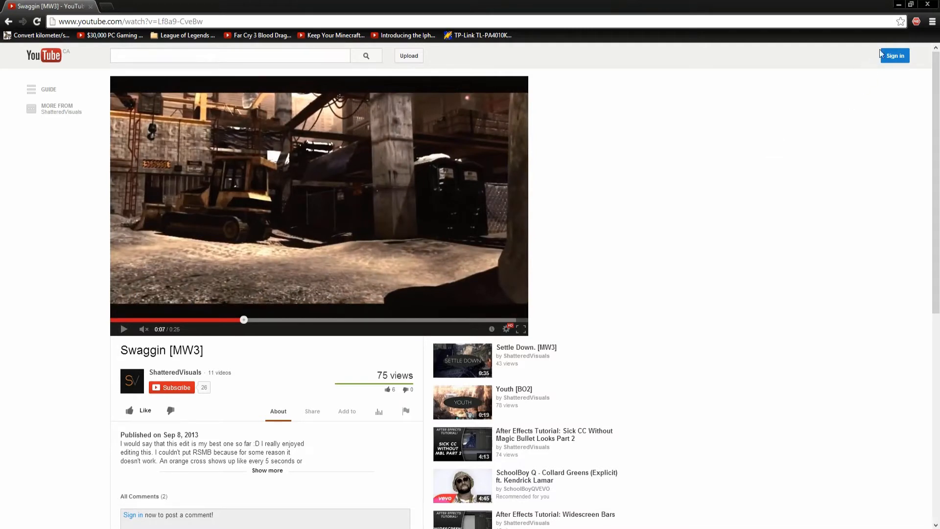
mouse_move(898, 3)
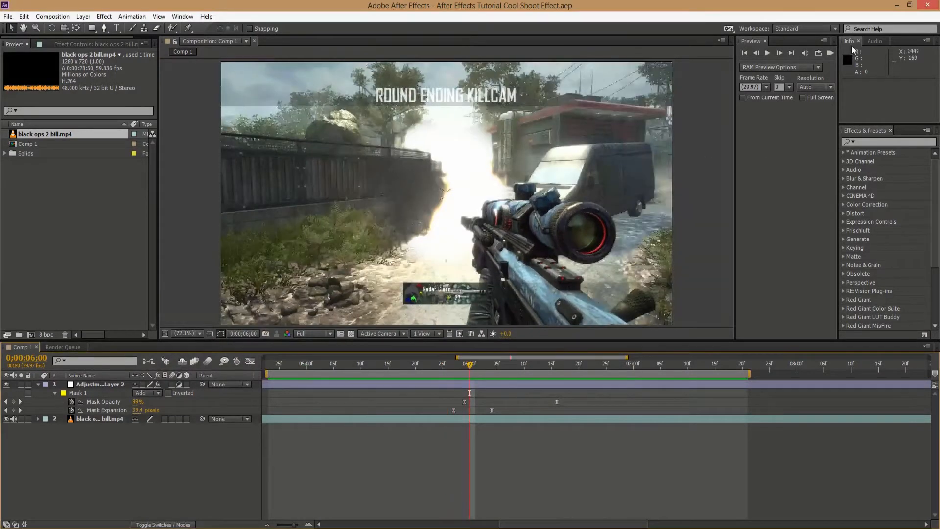
left_click(834, 53)
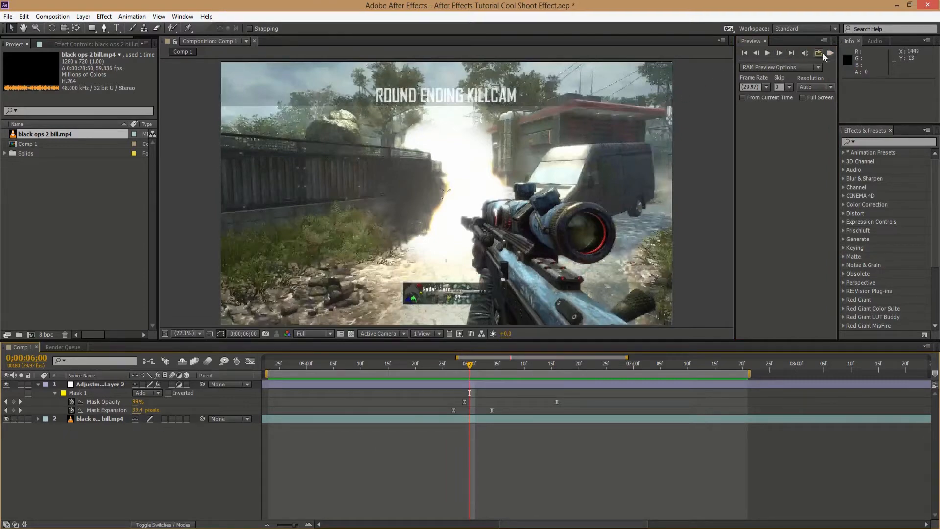
left_click(833, 51)
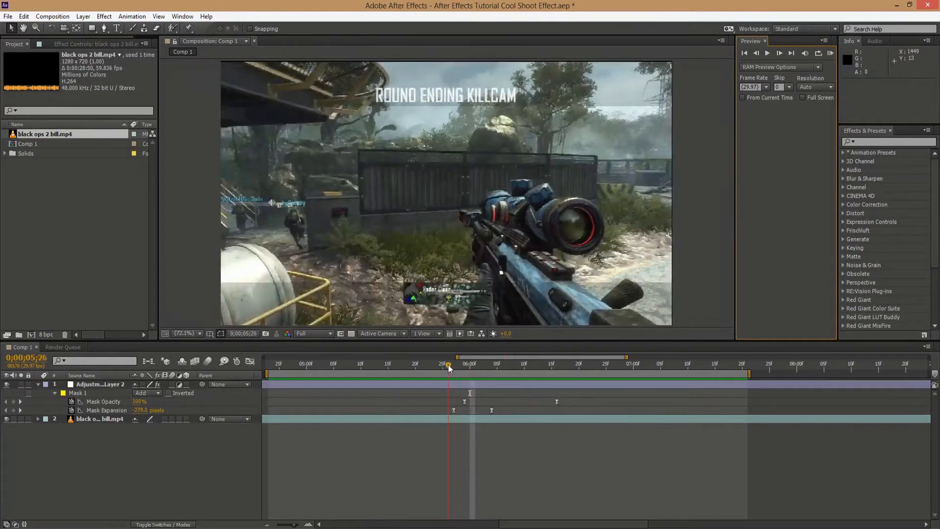
left_click_drag(448, 365, 480, 365)
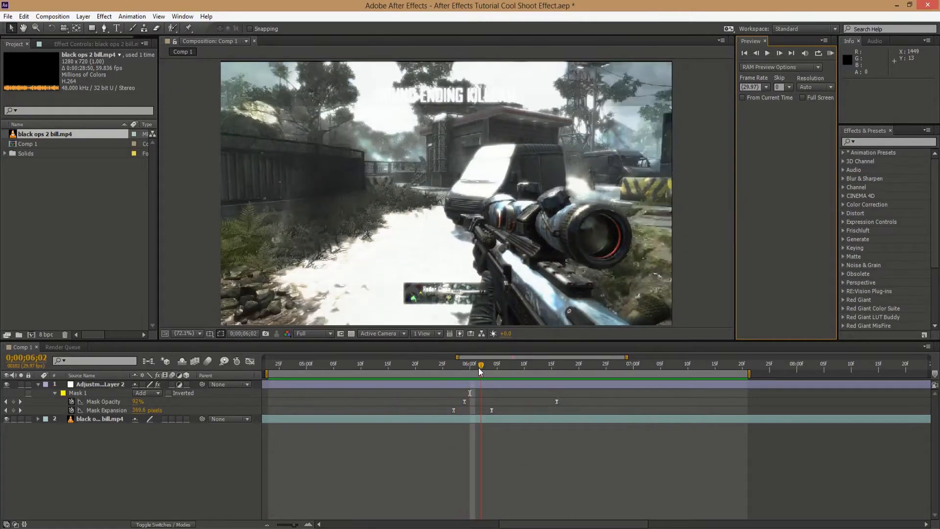
left_click(486, 363)
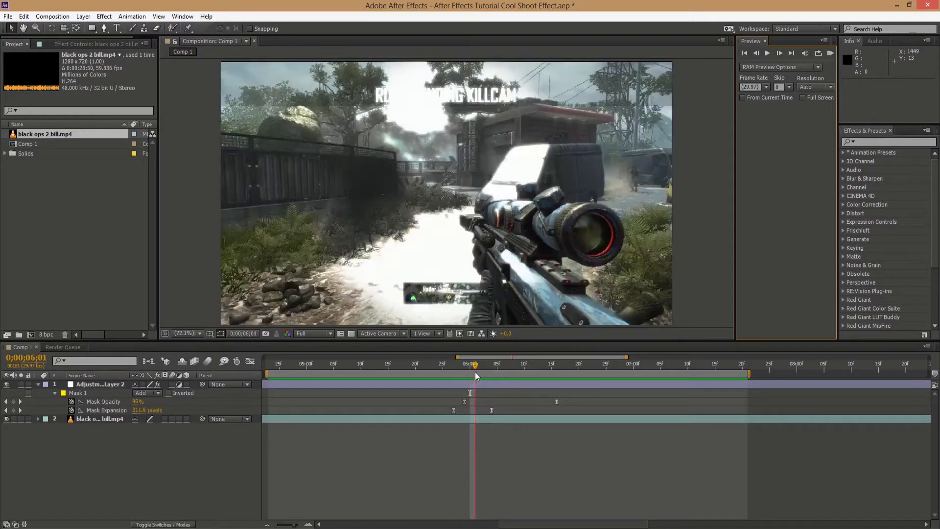
left_click_drag(476, 364, 447, 364)
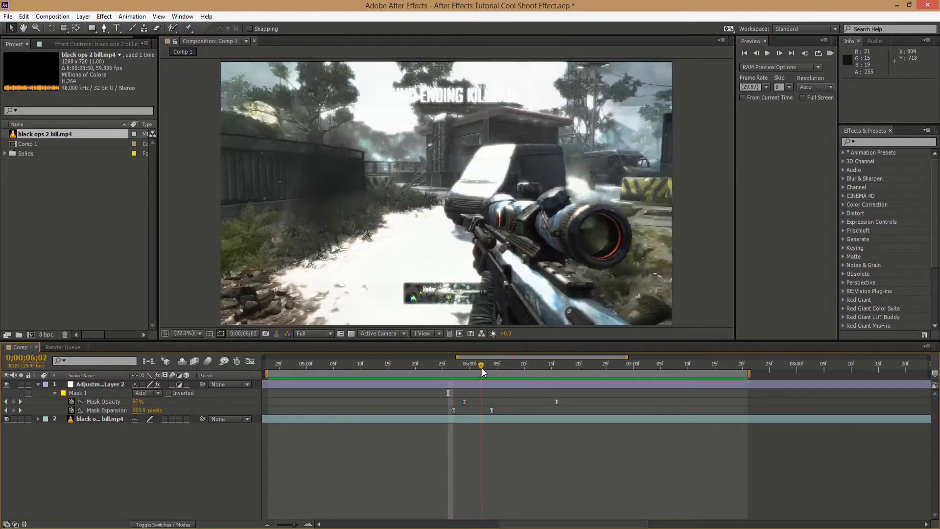
left_click_drag(481, 365, 513, 365)
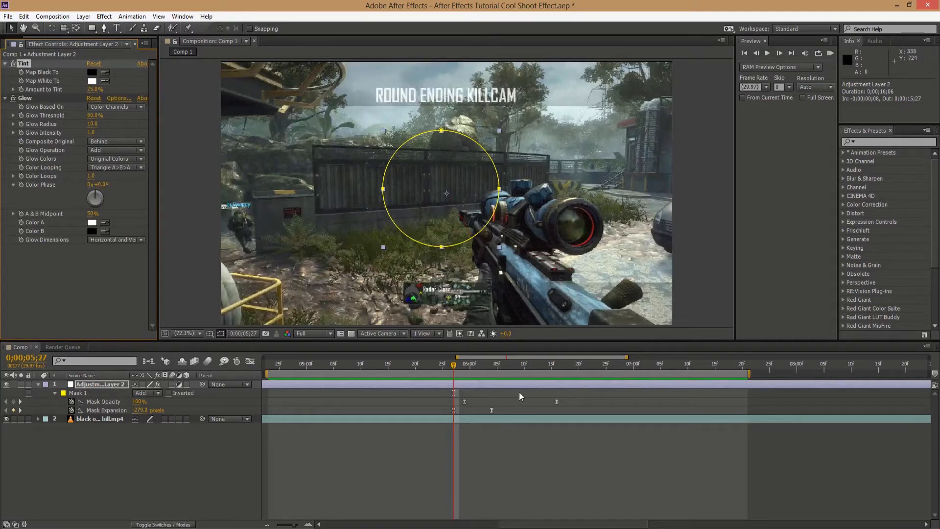
mouse_move(455, 366)
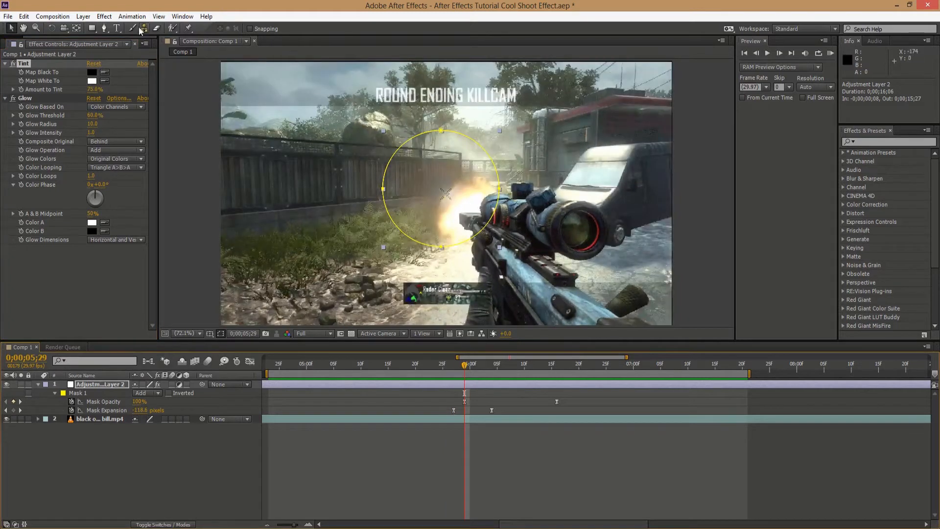
Show the shape tool options, pointing out the Ellipse Tool used for the circular muzzle mask.
left_click(93, 28)
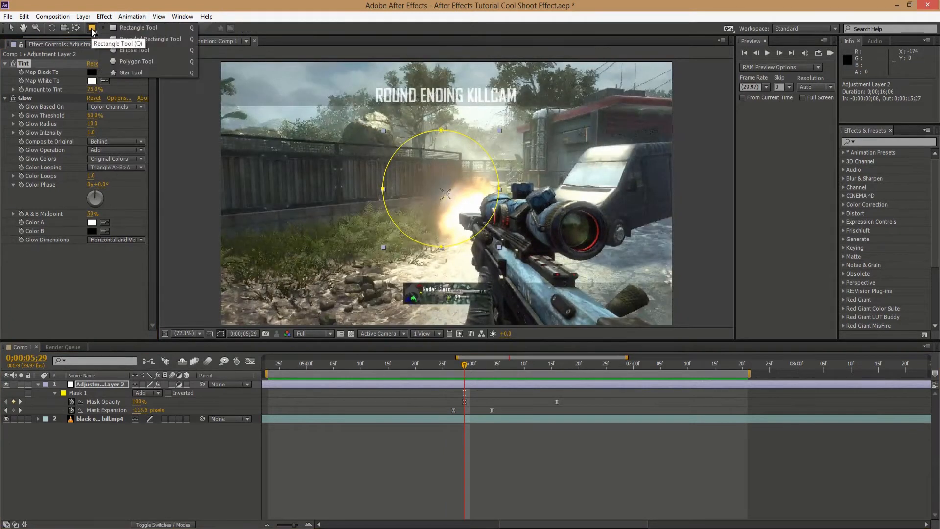
mouse_move(140, 52)
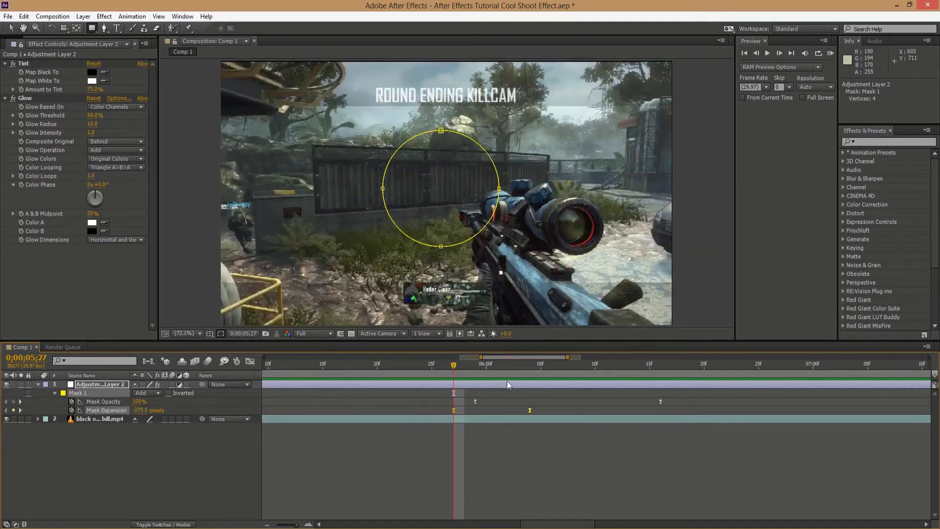
left_click(475, 364)
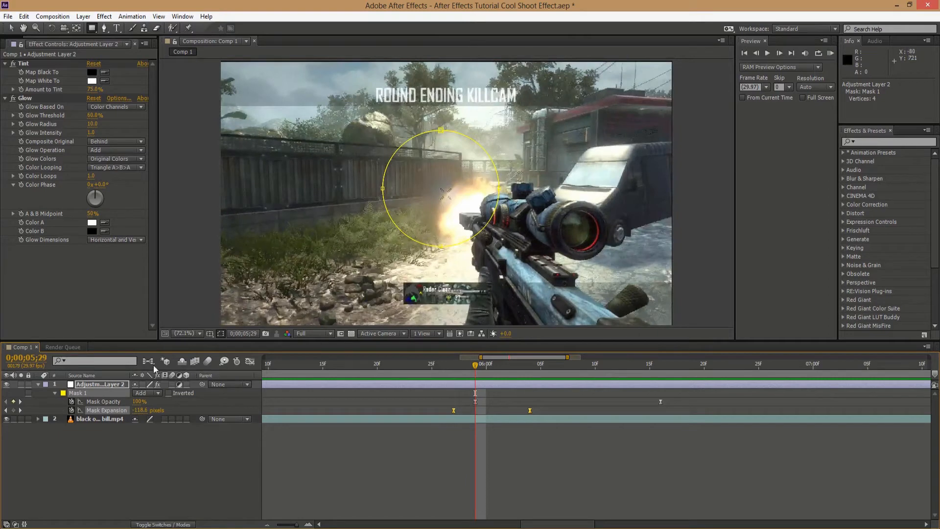
mouse_move(153, 413)
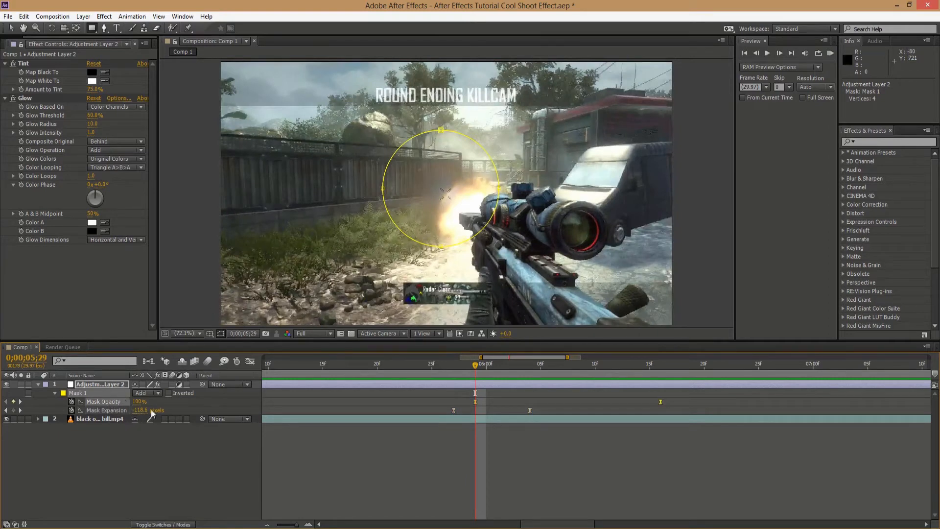
mouse_move(489, 366)
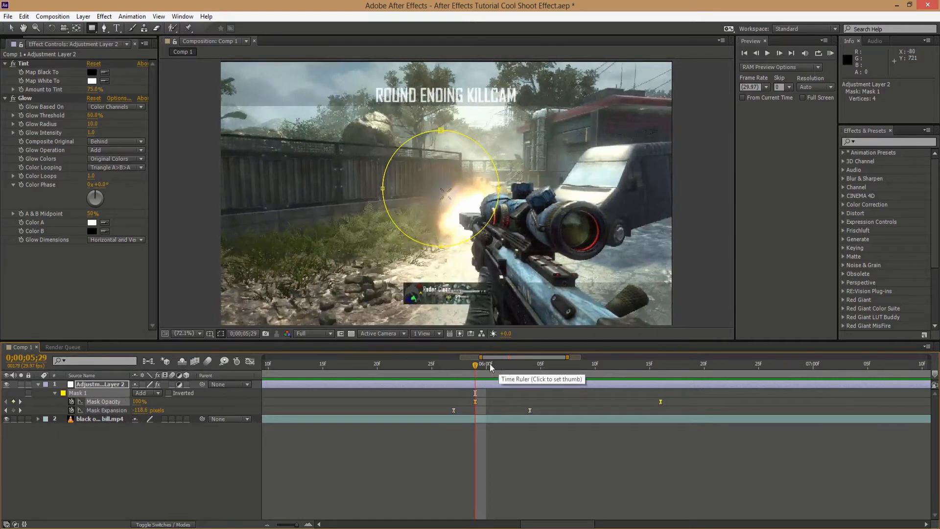
left_click(487, 367)
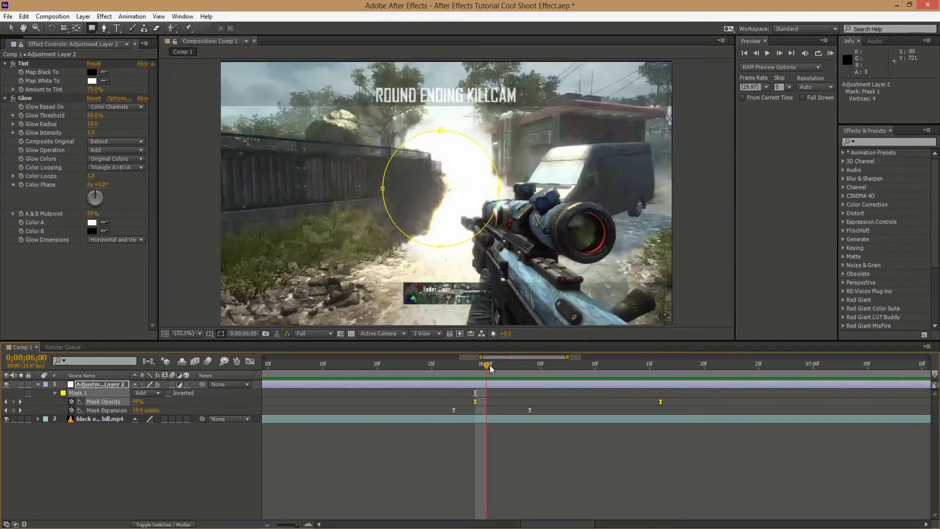
left_click_drag(488, 364, 480, 364)
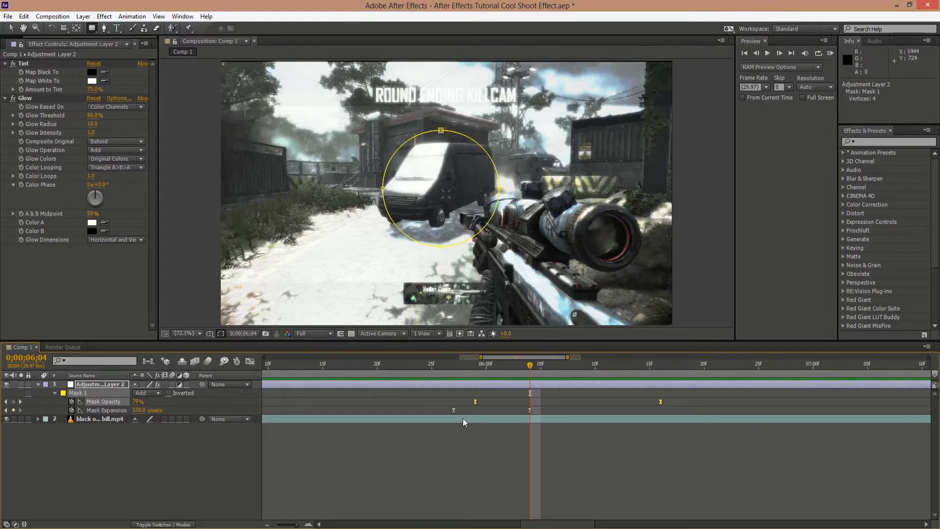
mouse_move(529, 369)
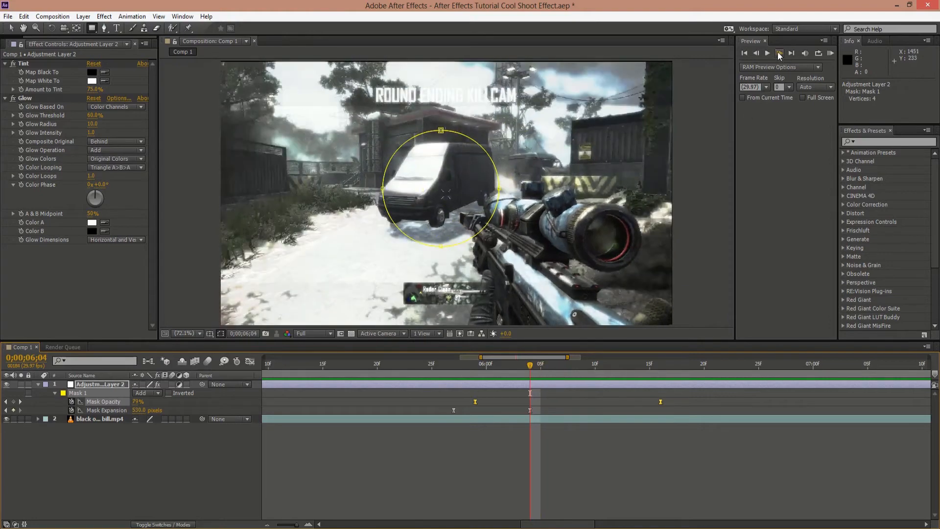
left_click(777, 53)
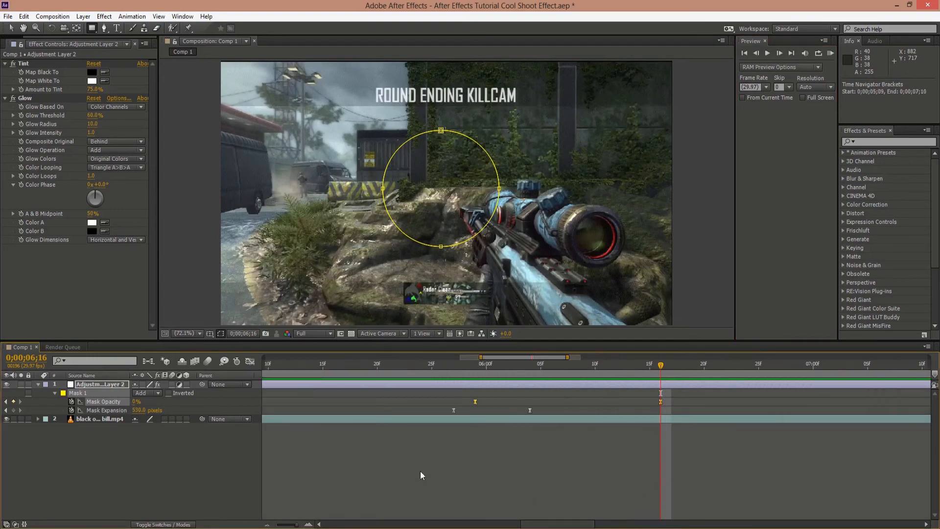
left_click(443, 364)
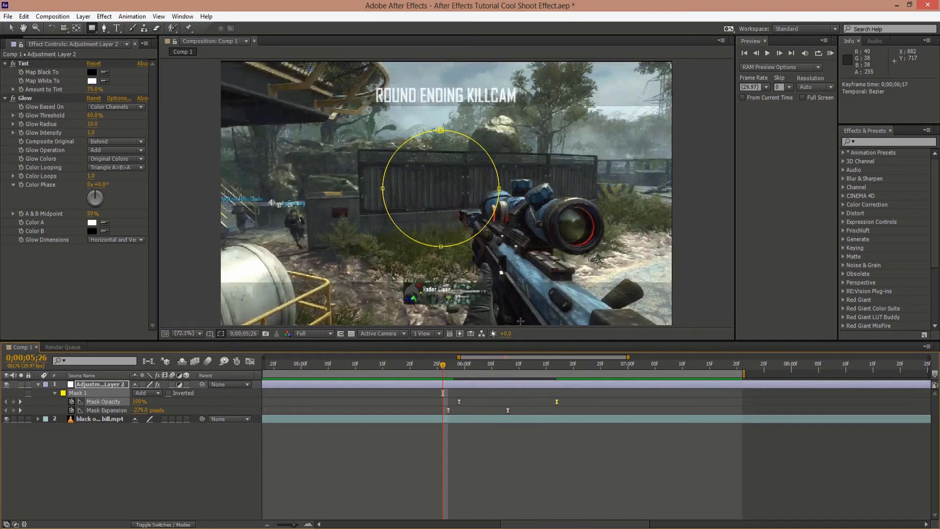
left_click(830, 53)
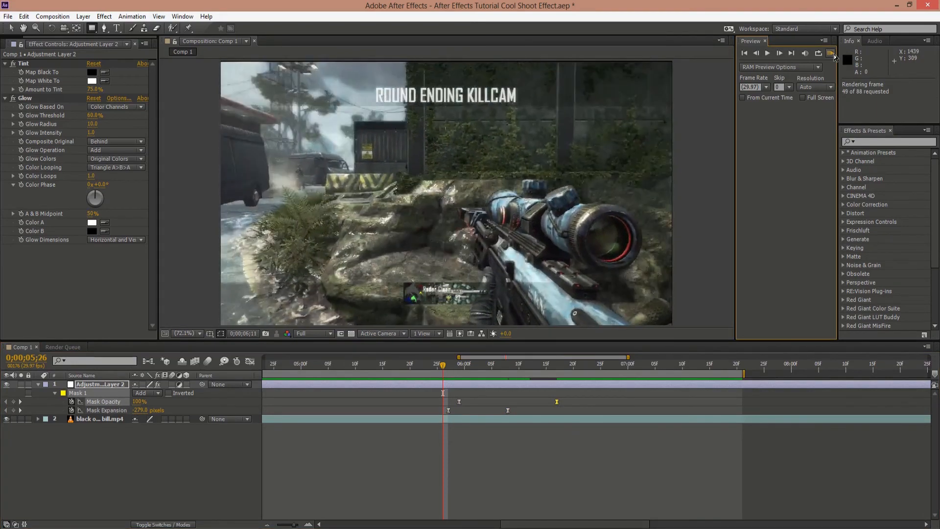